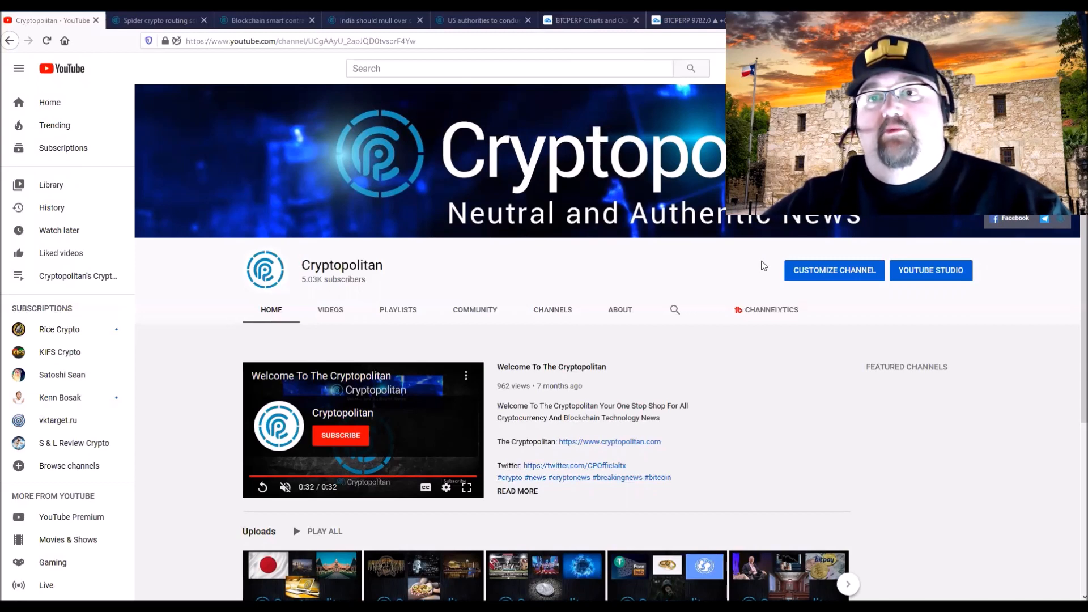
mouse_move(777, 278)
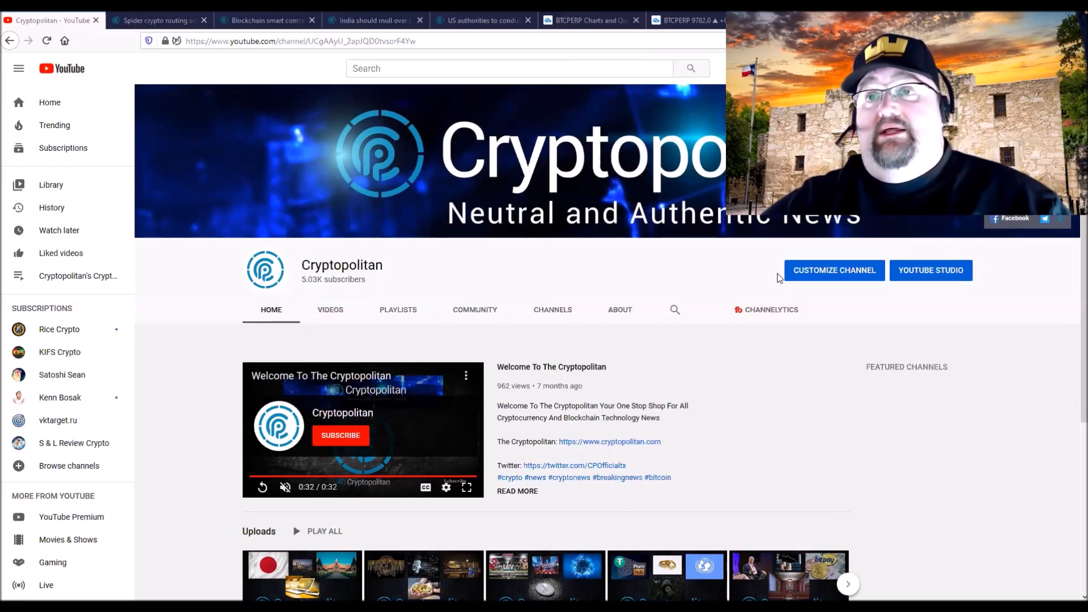
mouse_move(160, 20)
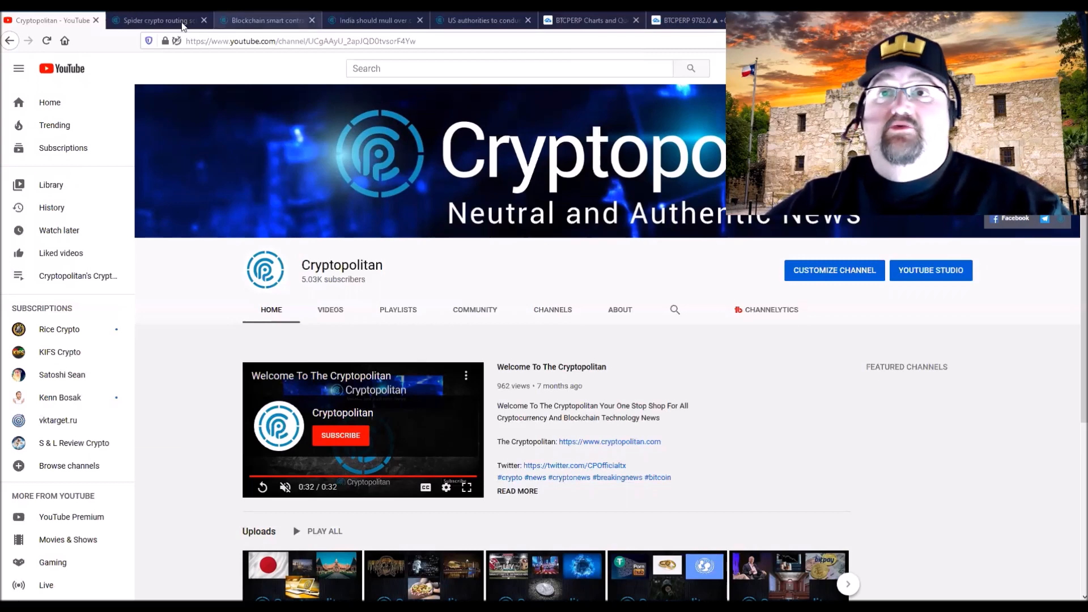
- Show the Spider crypto routing article, briefly check the Analysis menu, and begin reading down
left_click(159, 19)
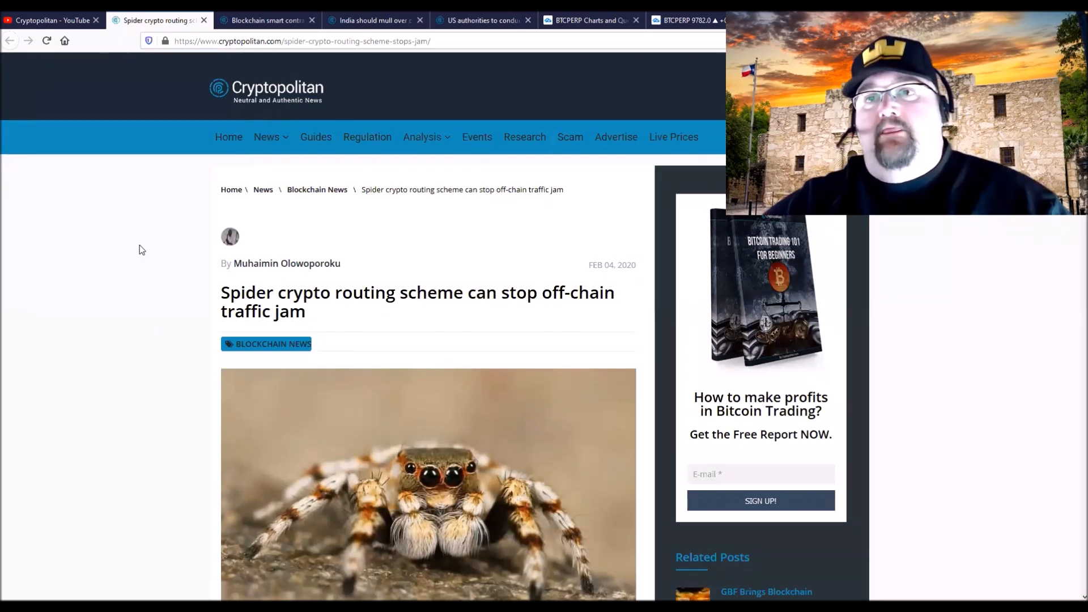
left_click(422, 137)
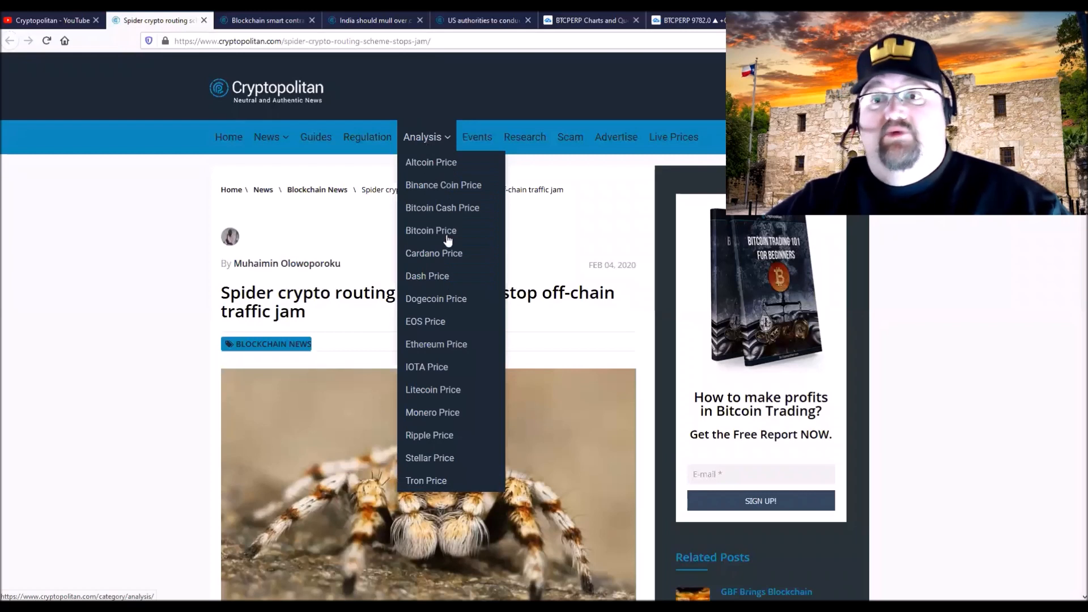
left_click(109, 315)
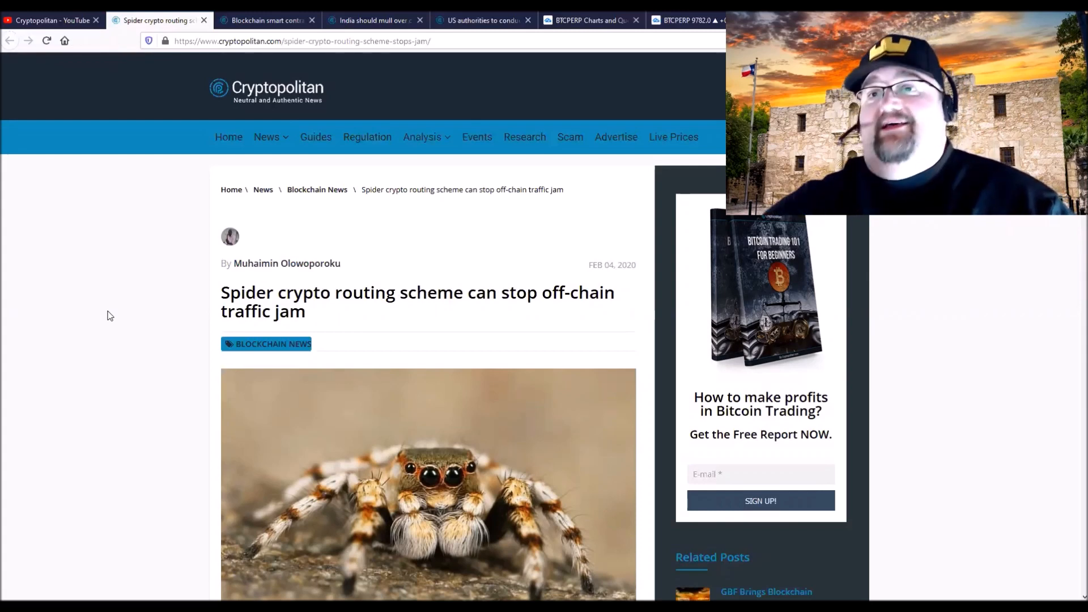
mouse_move(164, 376)
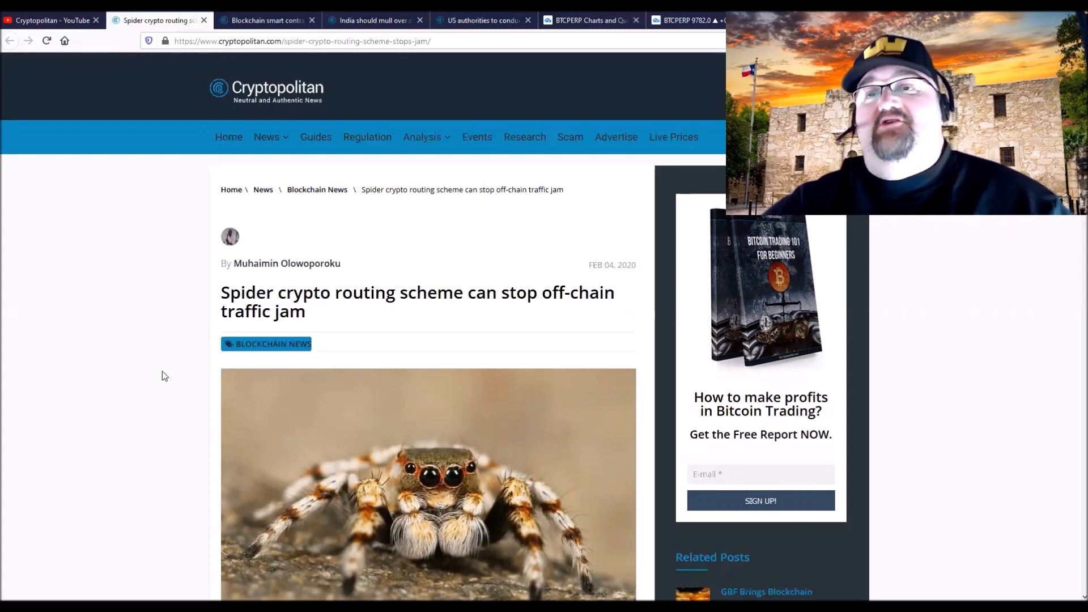
scroll("down", 3)
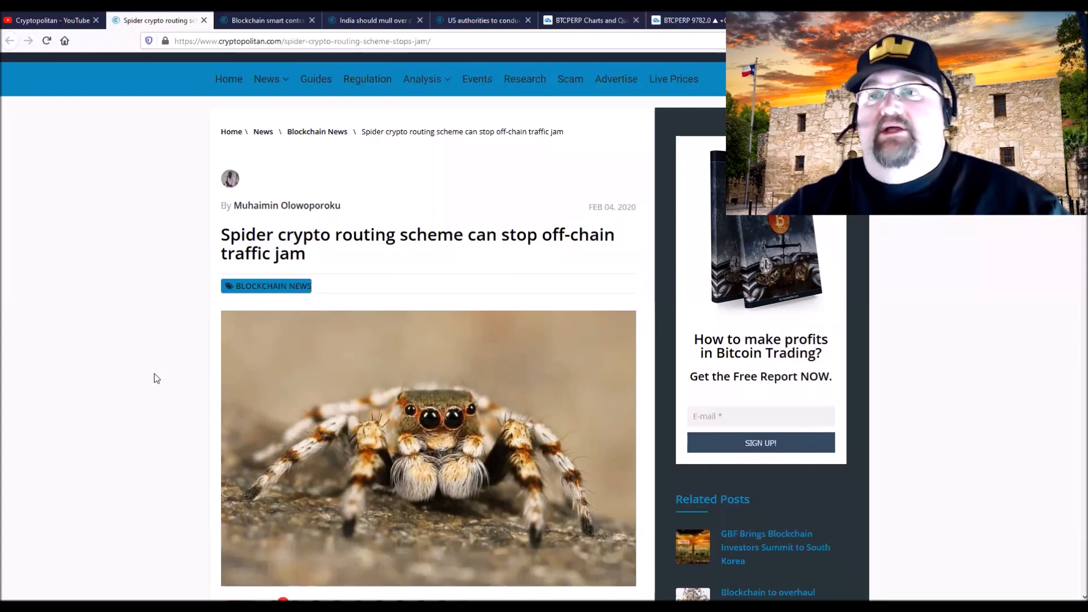
mouse_move(174, 357)
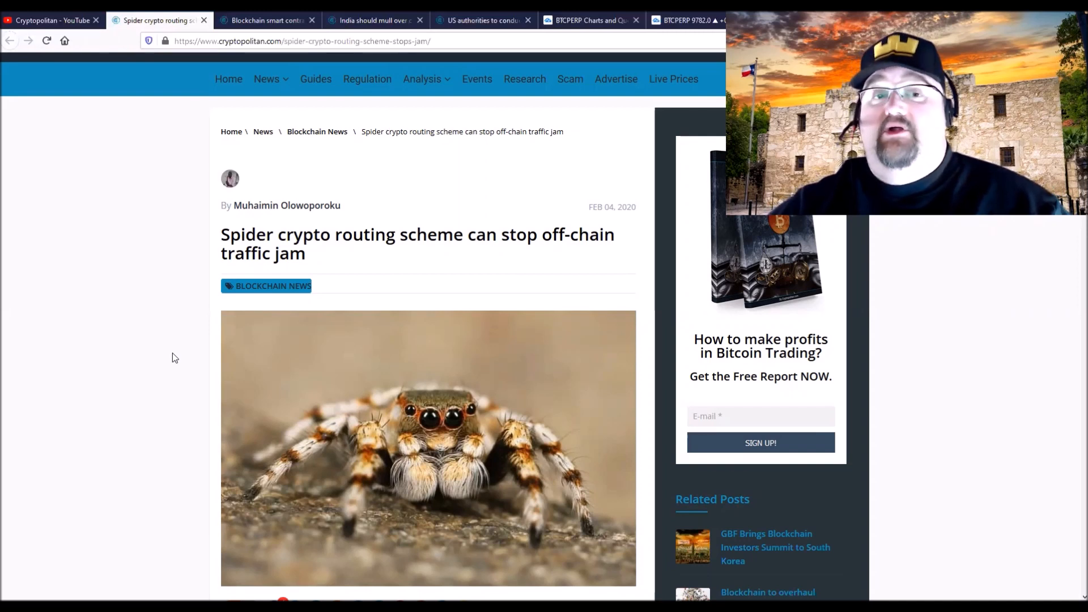
mouse_move(368, 271)
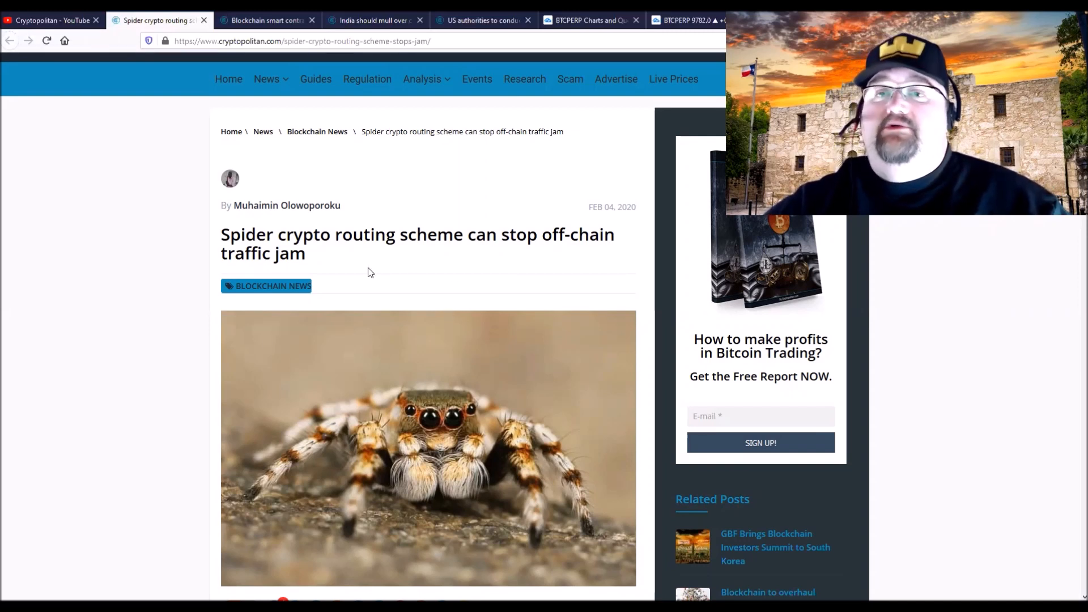
mouse_move(133, 272)
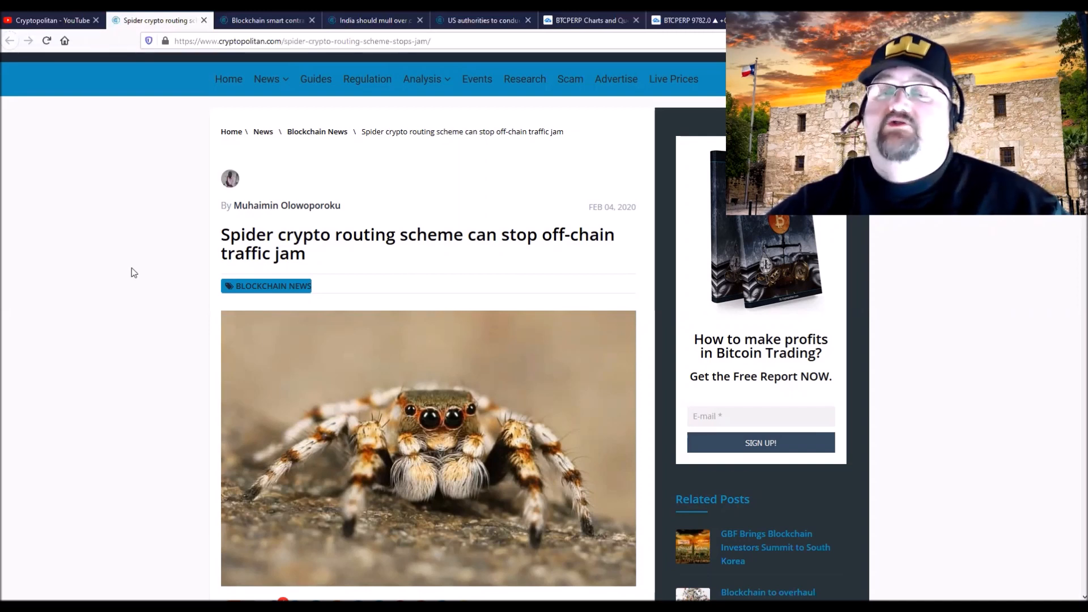
scroll("down", 3)
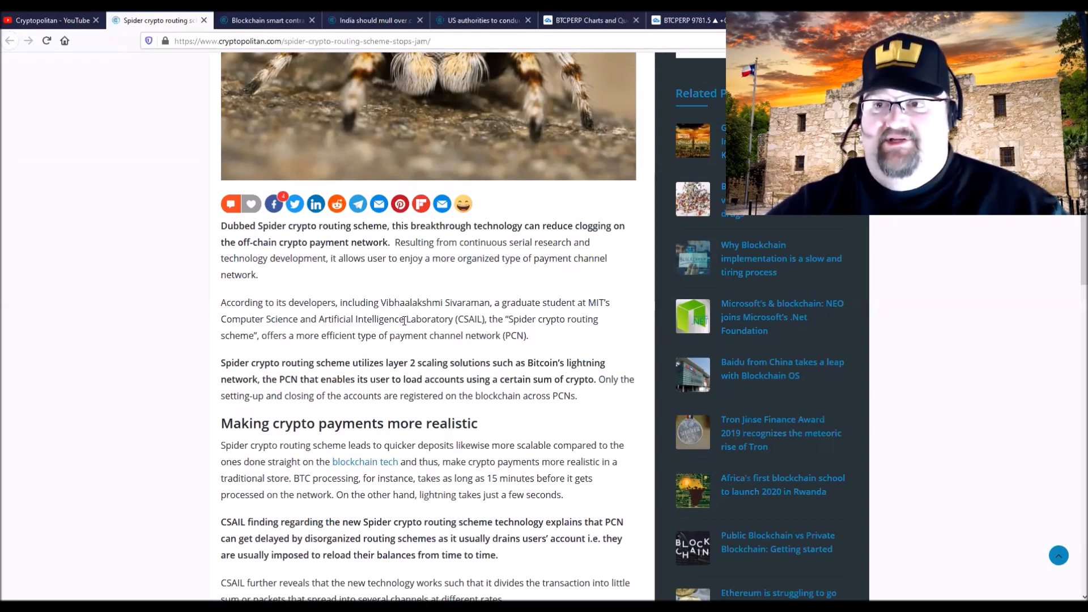
mouse_move(423, 319)
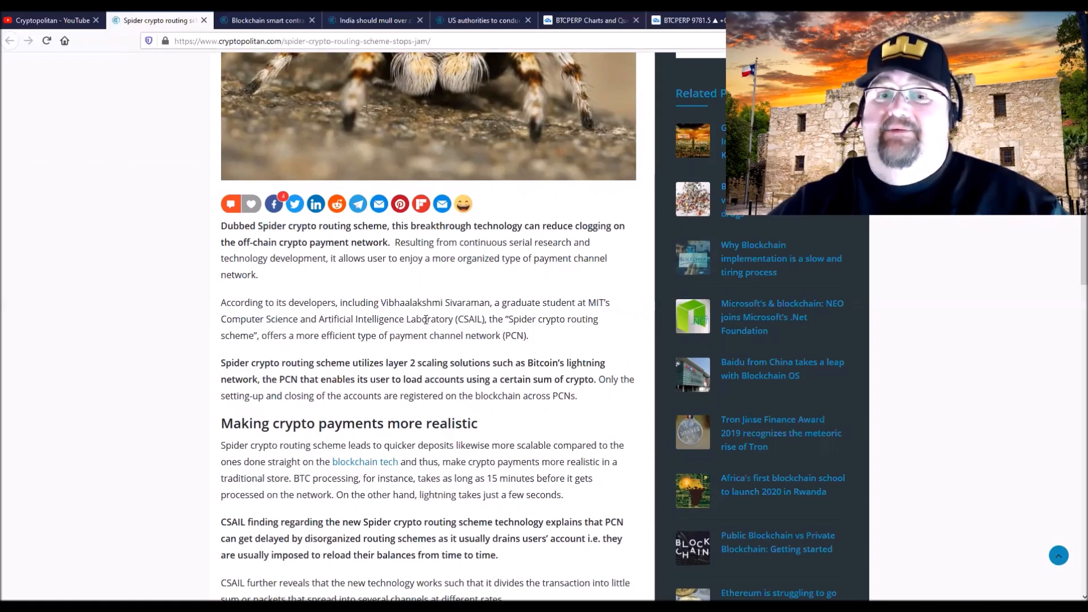
mouse_move(186, 293)
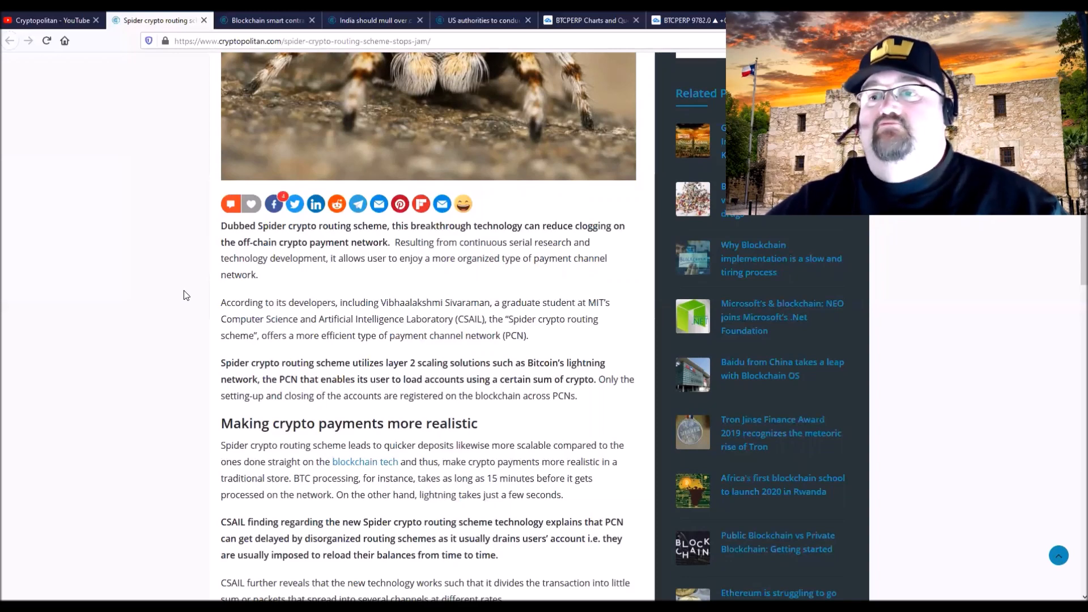
mouse_move(243, 292)
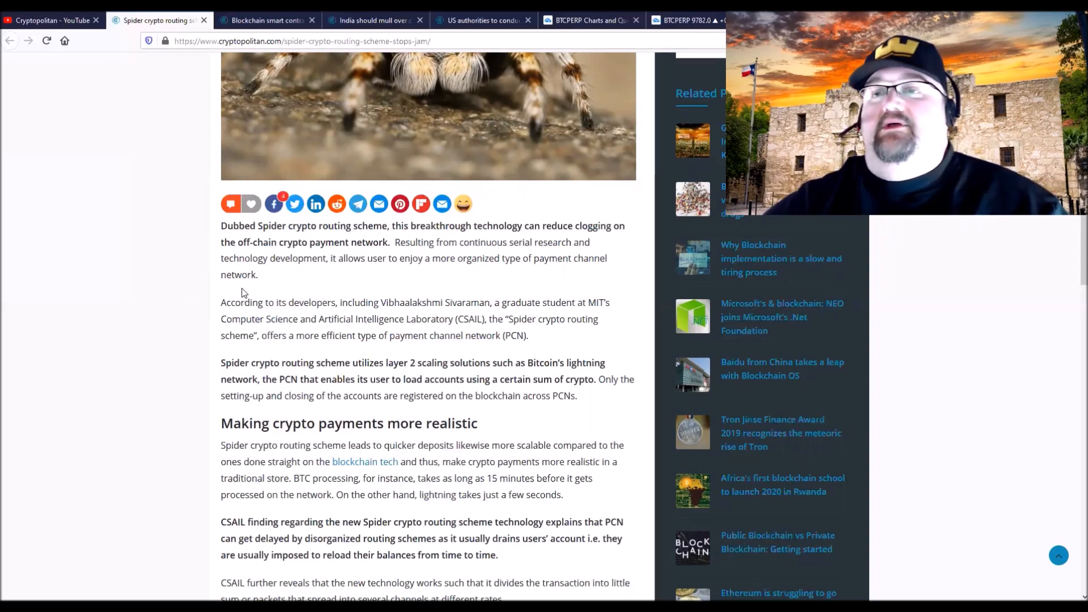
mouse_move(184, 280)
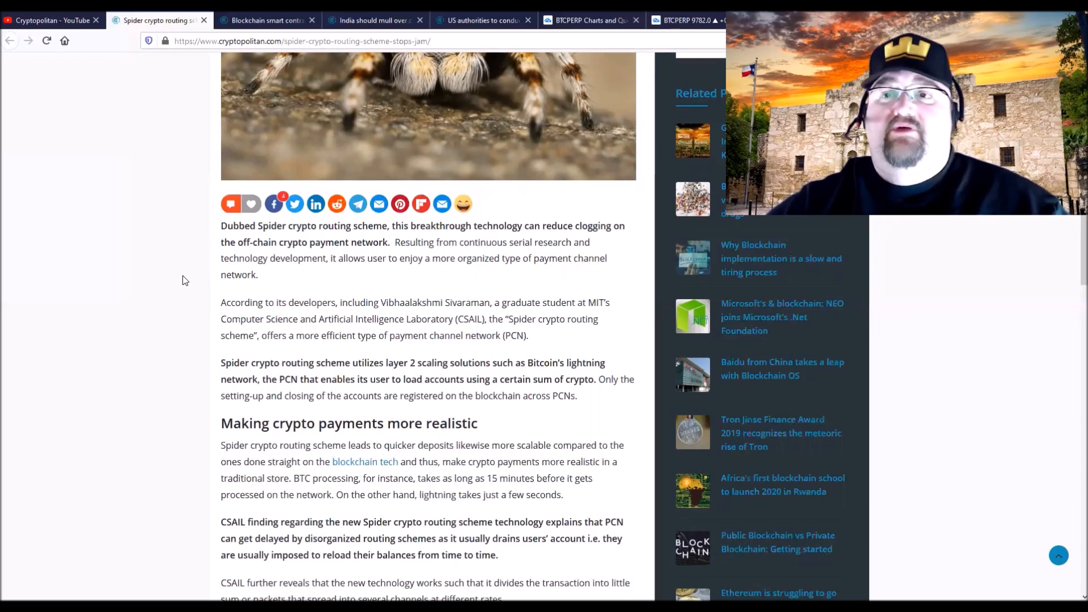
scroll("up", 3)
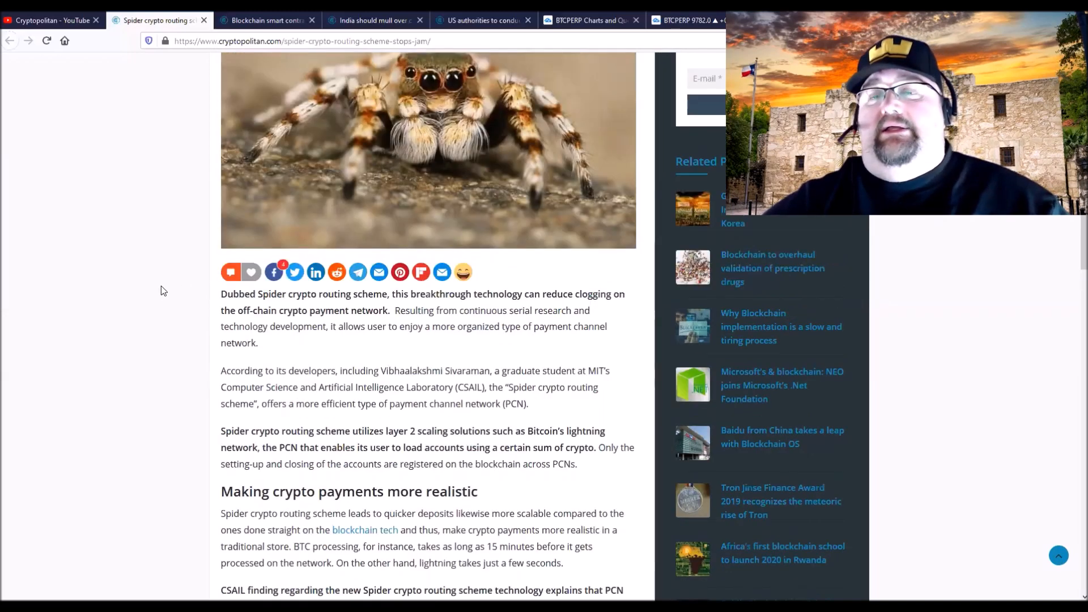
scroll("up", 3)
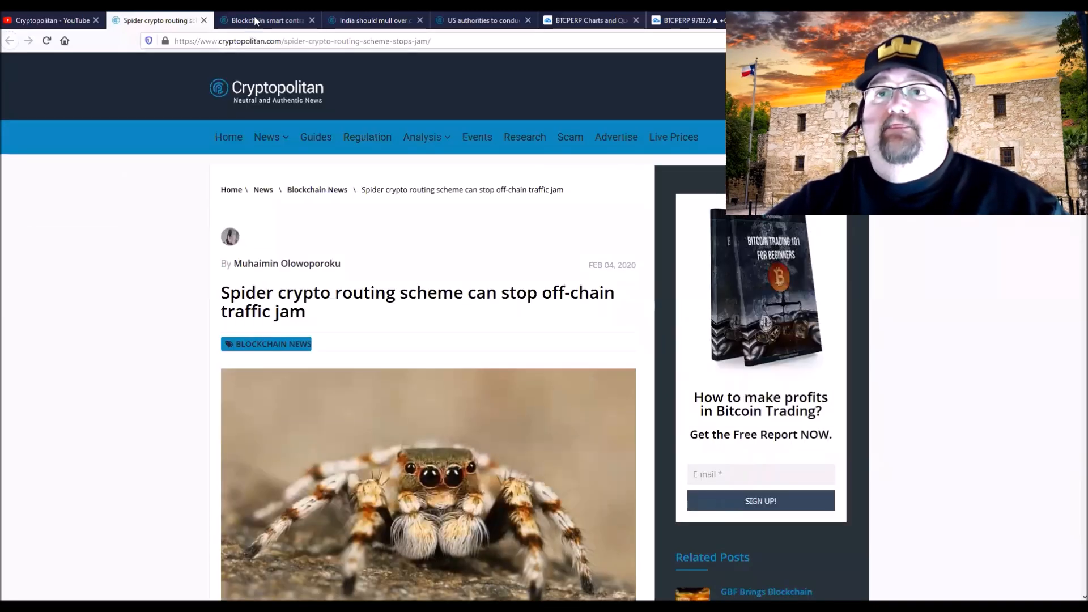
- Show the article on blockchain smart contracts enhancing data quality by 50%
left_click(268, 19)
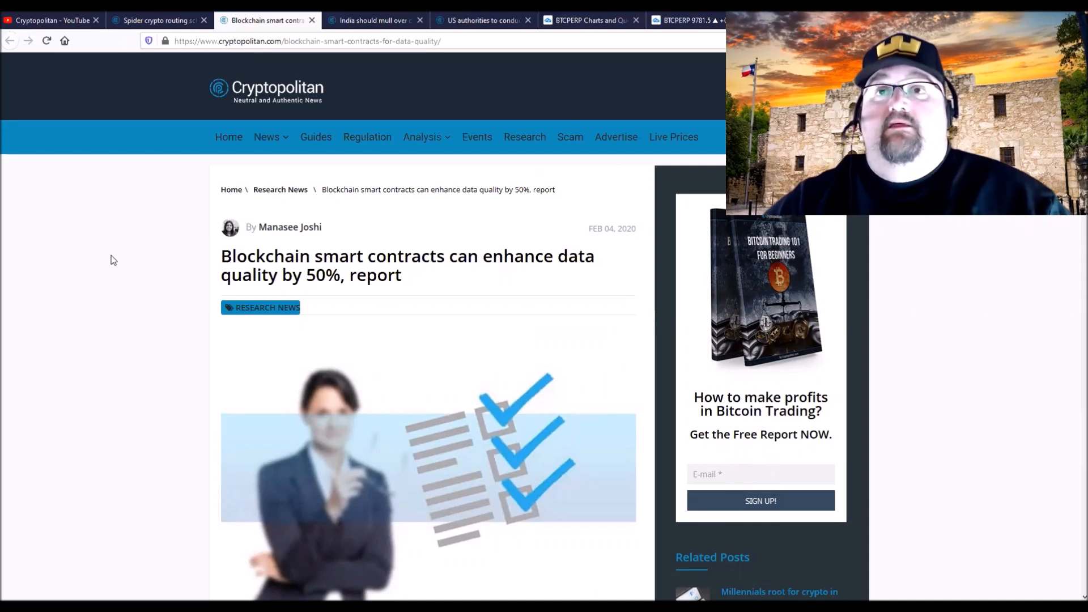
mouse_move(153, 269)
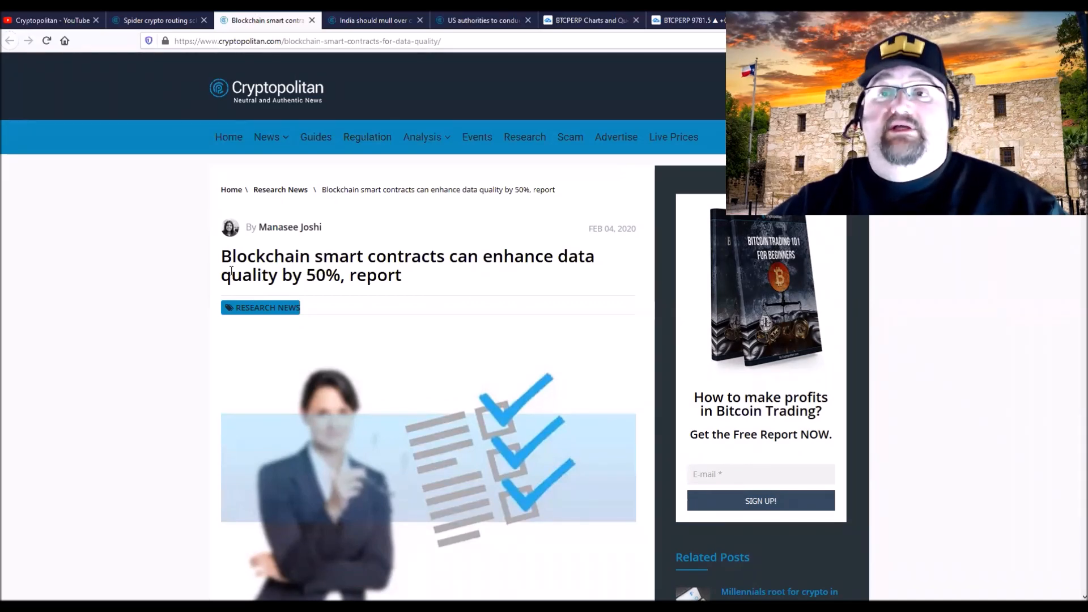
- Read down the smart contracts article, then show the India central bank digital currency article
scroll("down", 3)
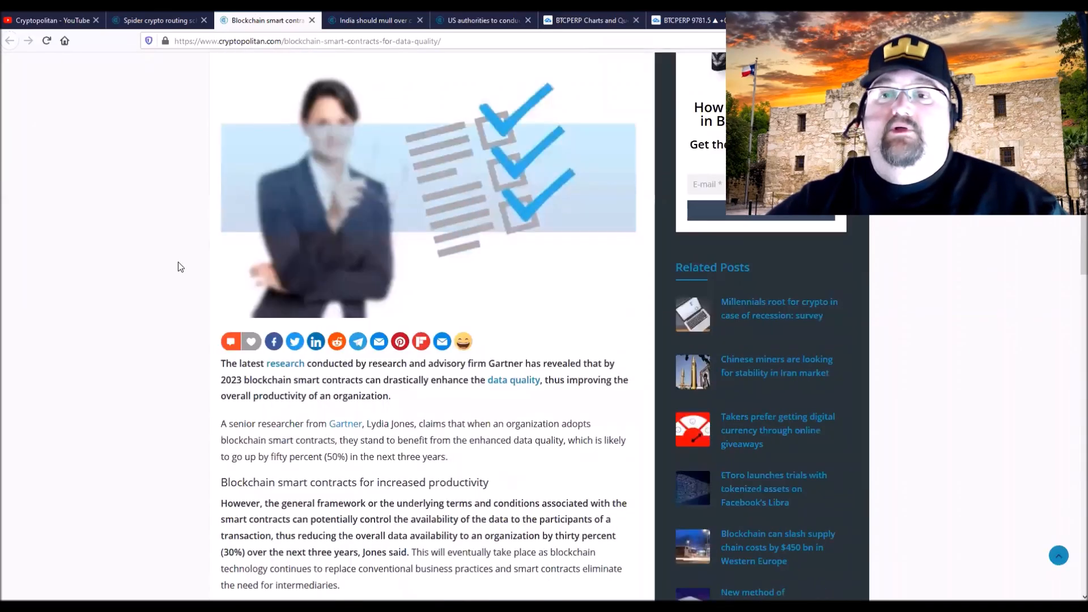
mouse_move(319, 415)
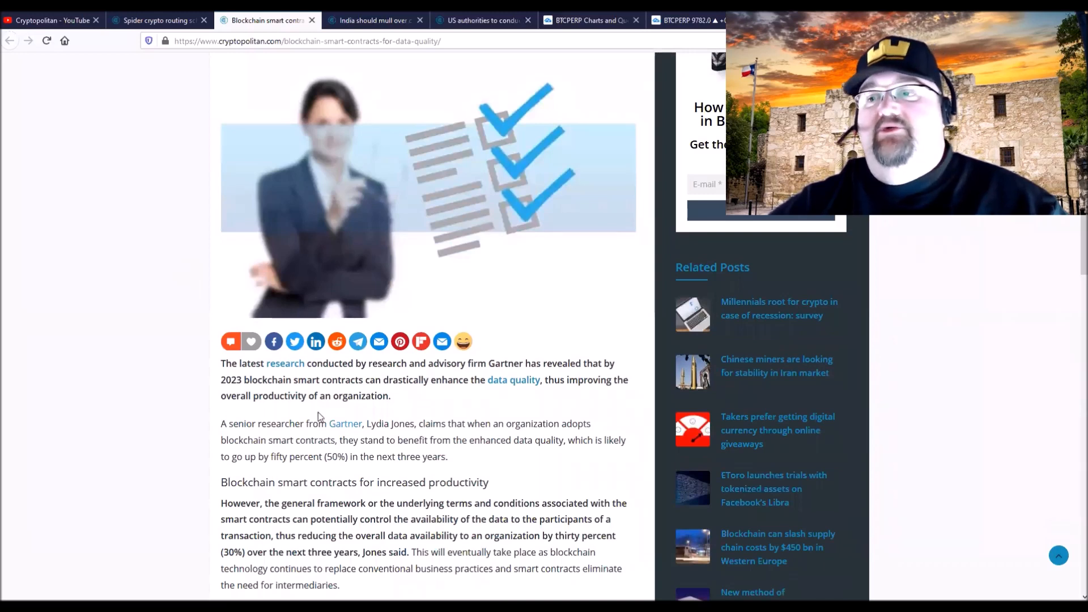
mouse_move(170, 369)
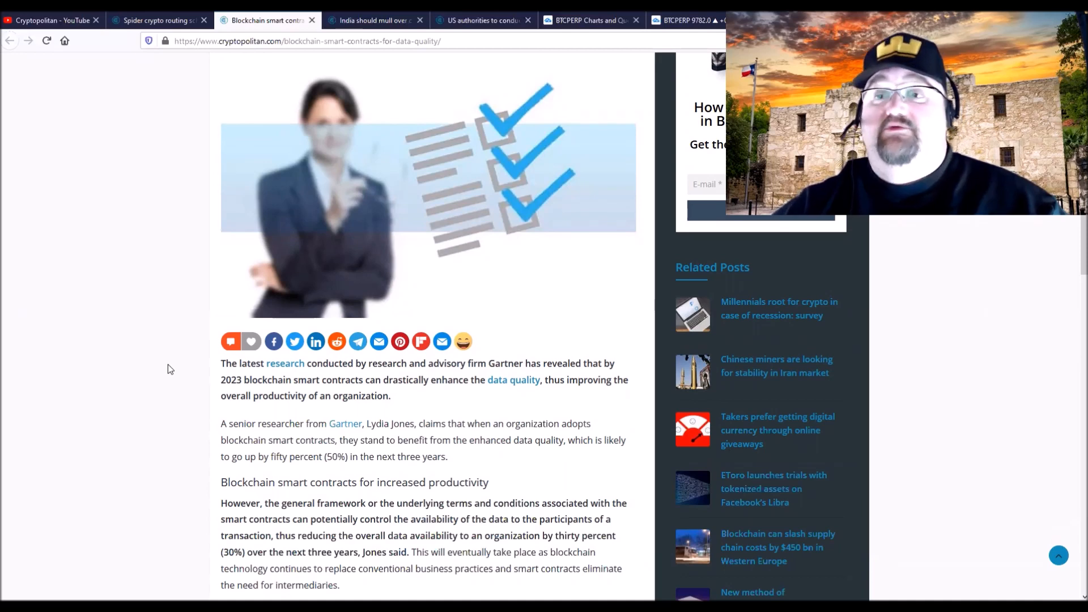
scroll("down", 3)
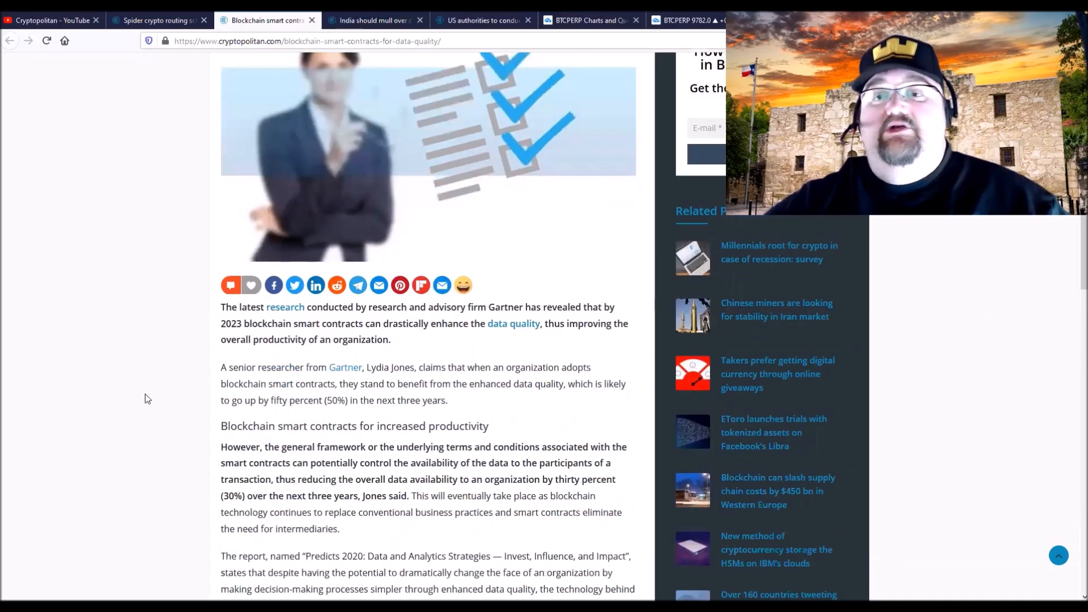
scroll("down", 3)
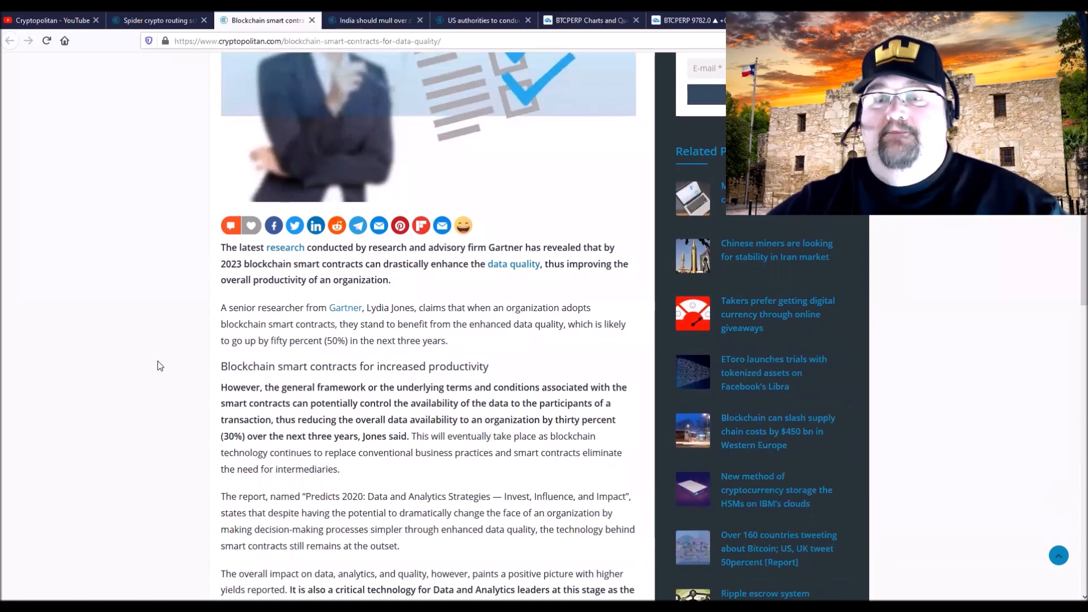
scroll("up", 3)
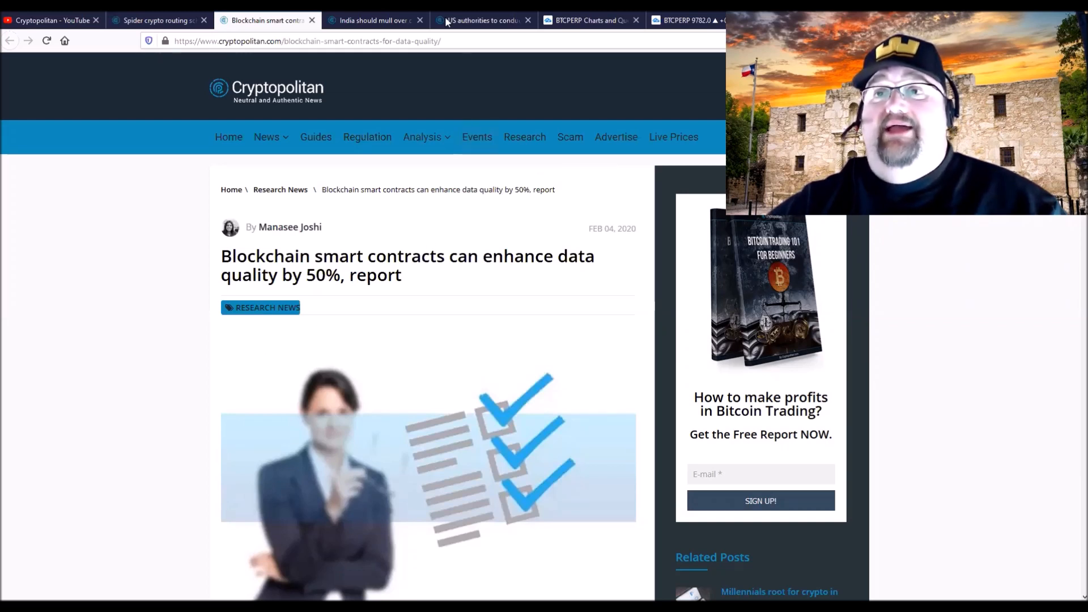
left_click(372, 19)
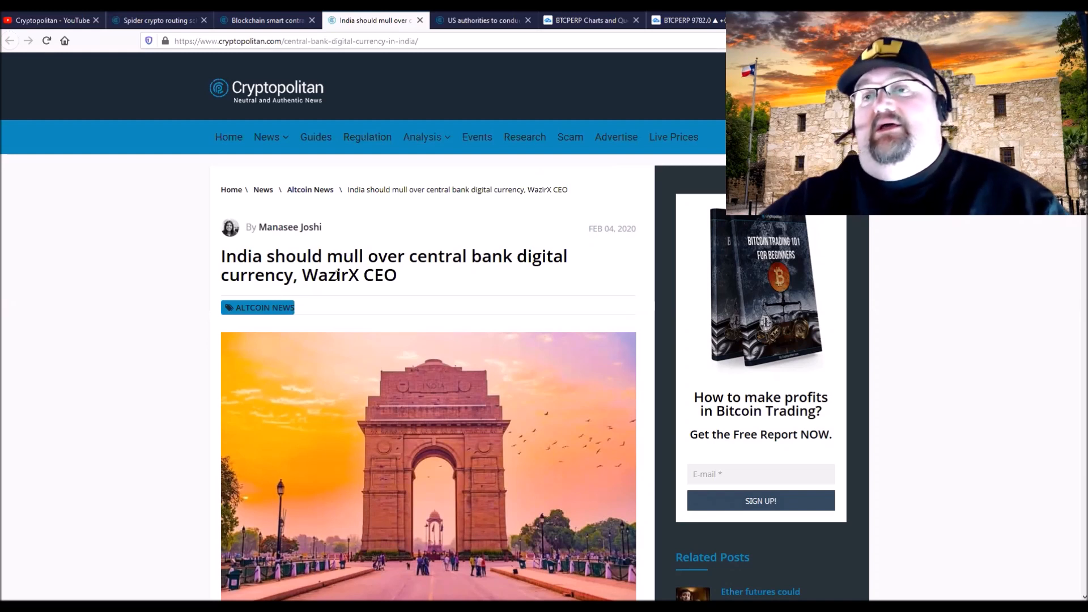
mouse_move(427, 276)
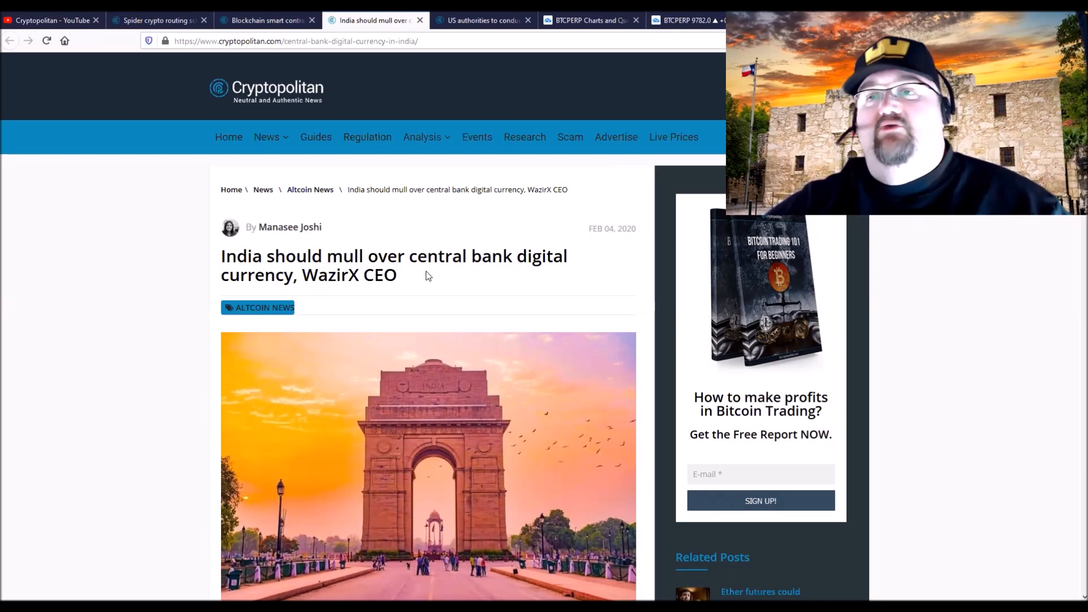
mouse_move(127, 306)
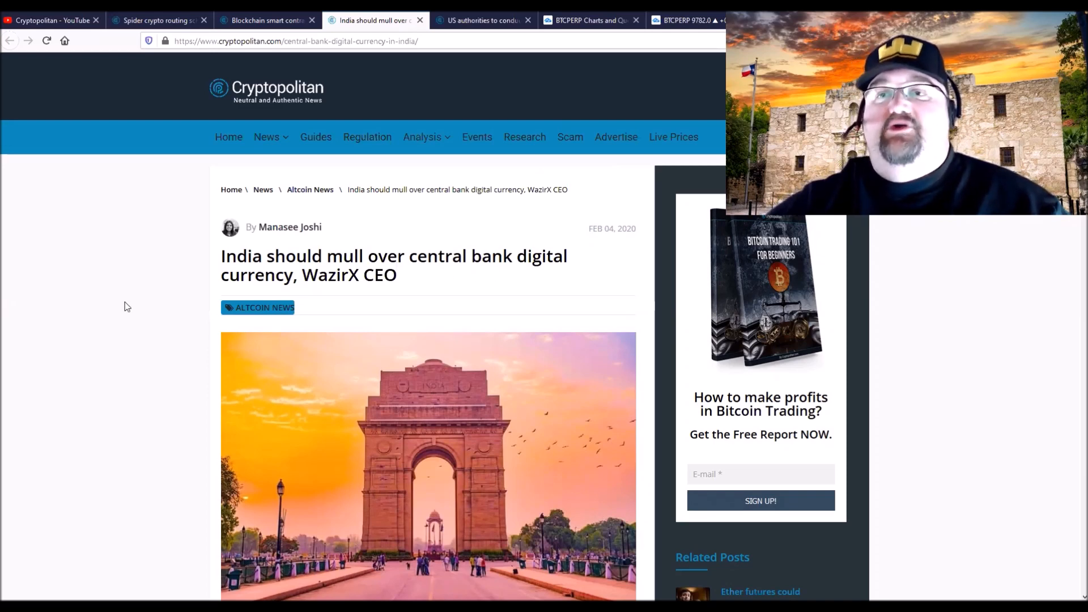
- Read through the India CBDC article and back up, then show the US Bitcoin auction article
scroll("down", 3)
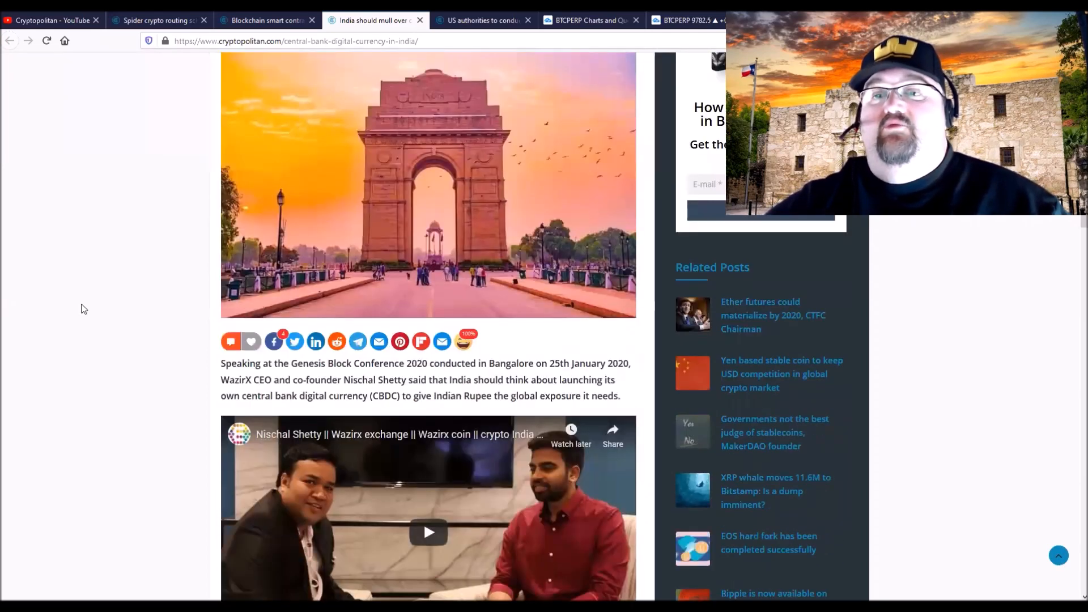
scroll("down", 3)
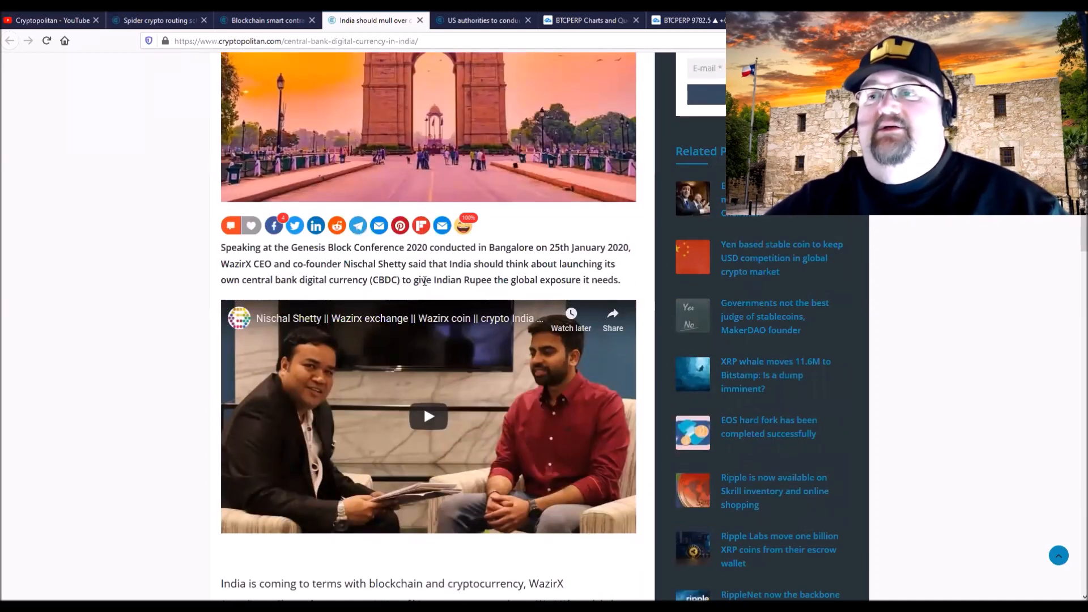
scroll("down", 3)
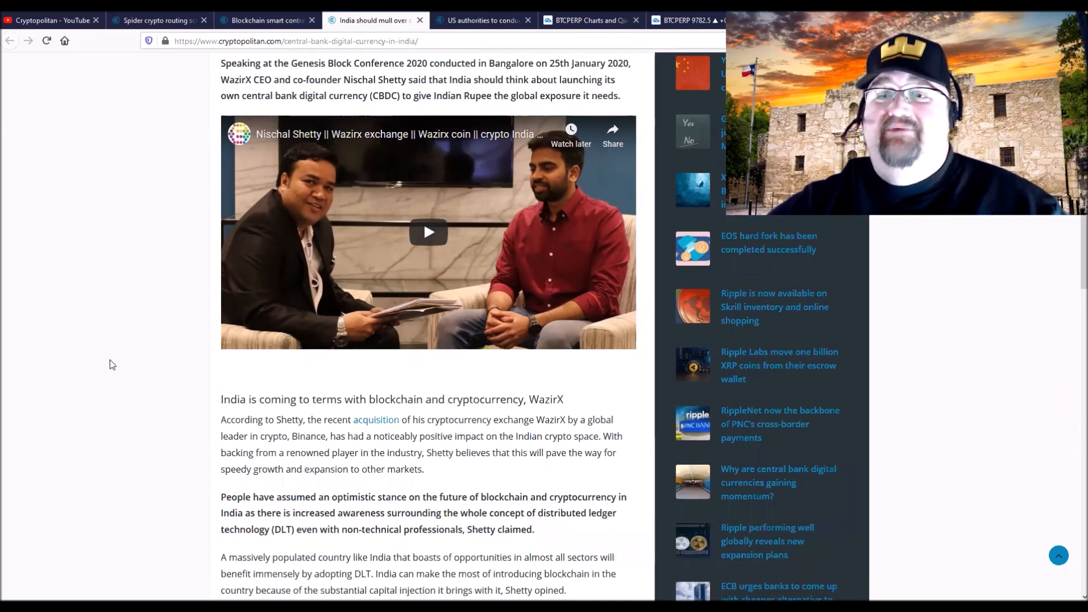
scroll("down", 3)
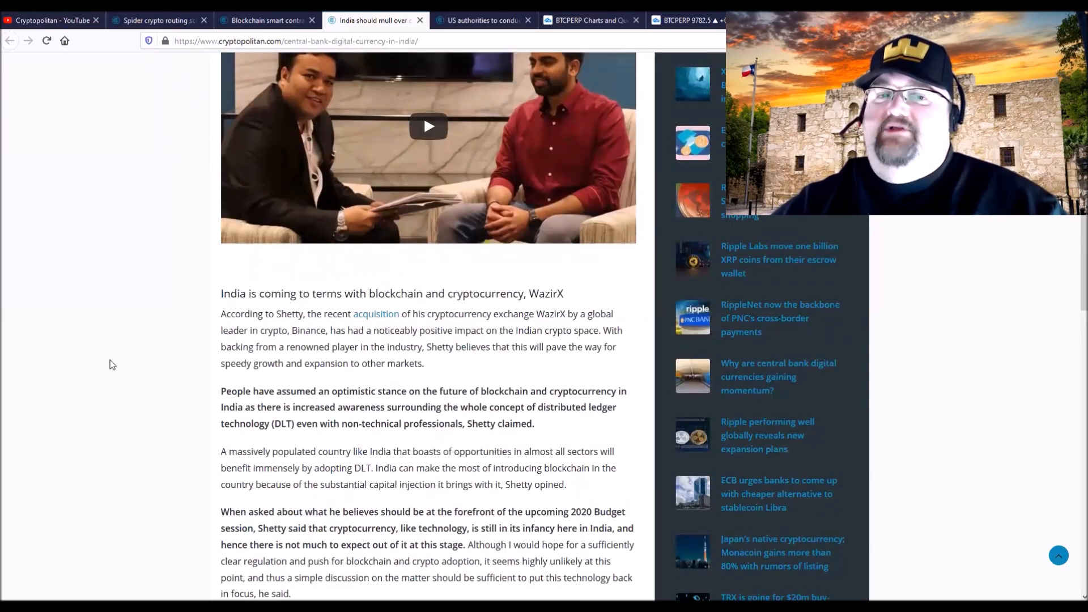
mouse_move(128, 364)
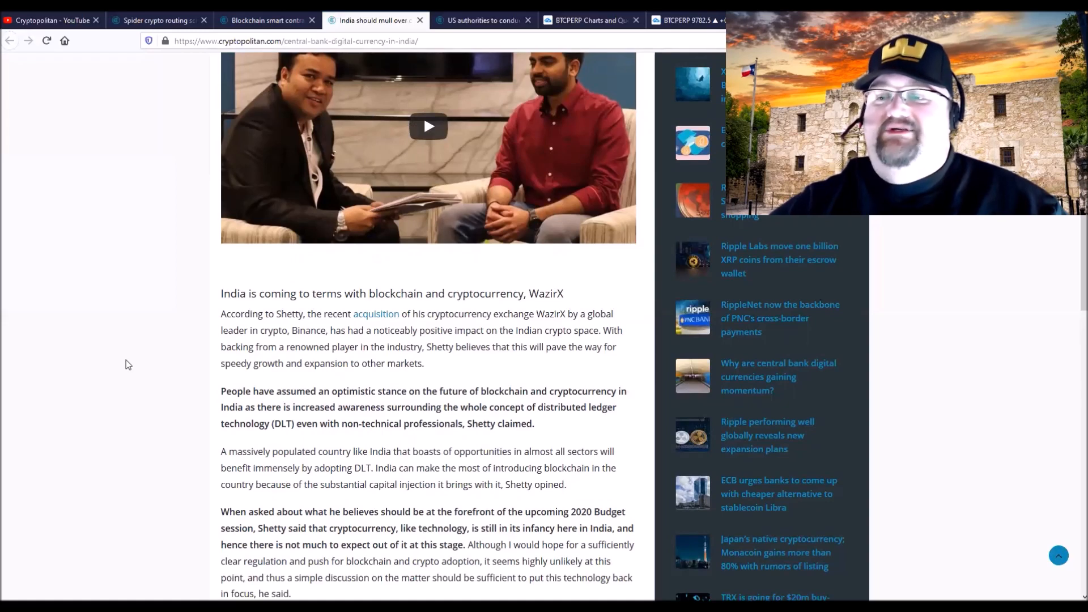
scroll("up", 3)
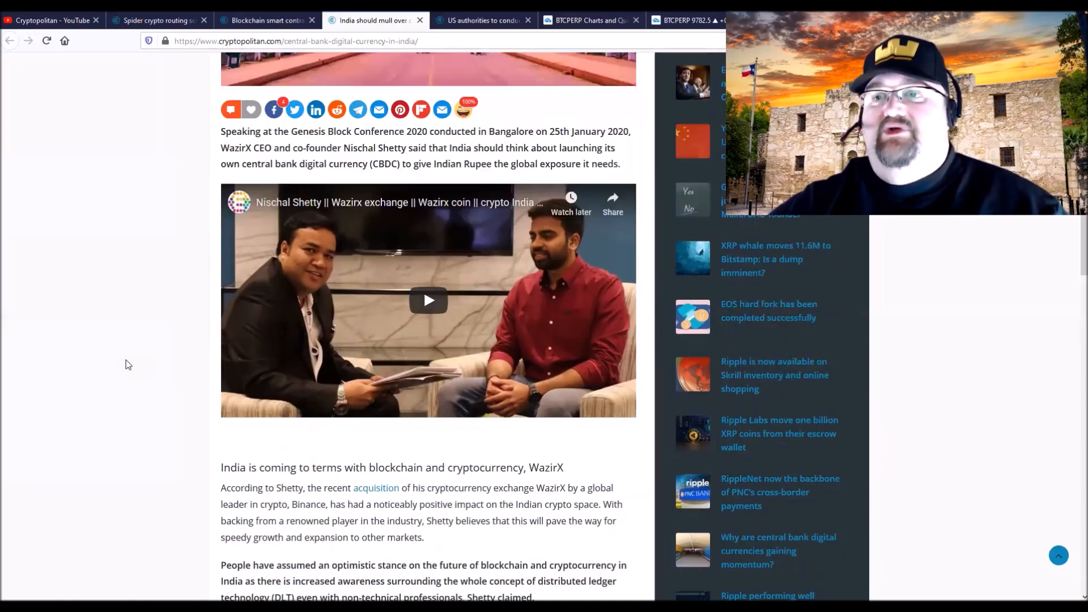
scroll("up", 3)
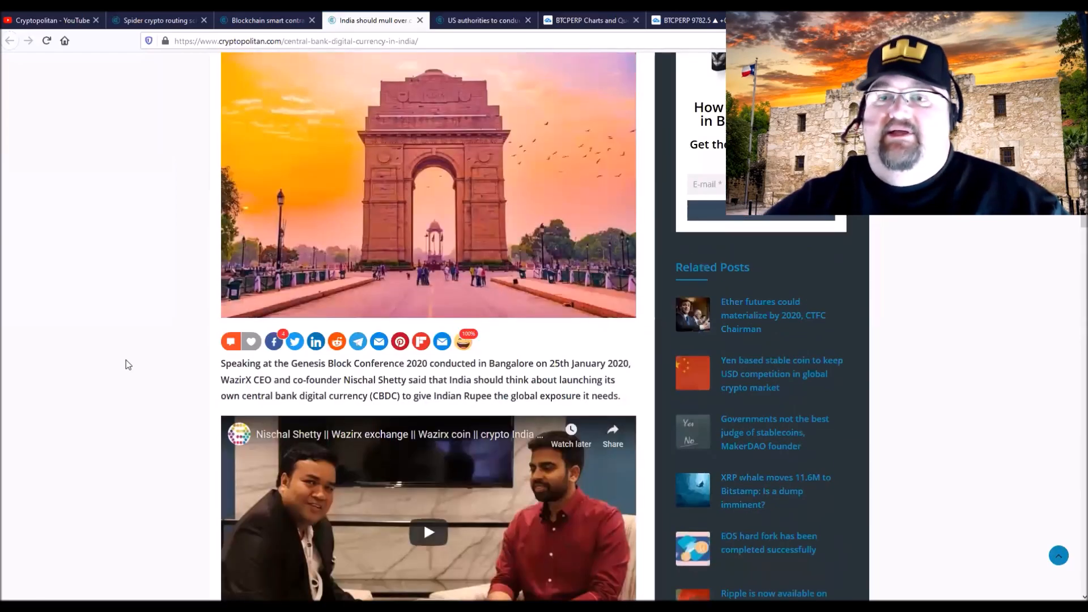
scroll("up", 3)
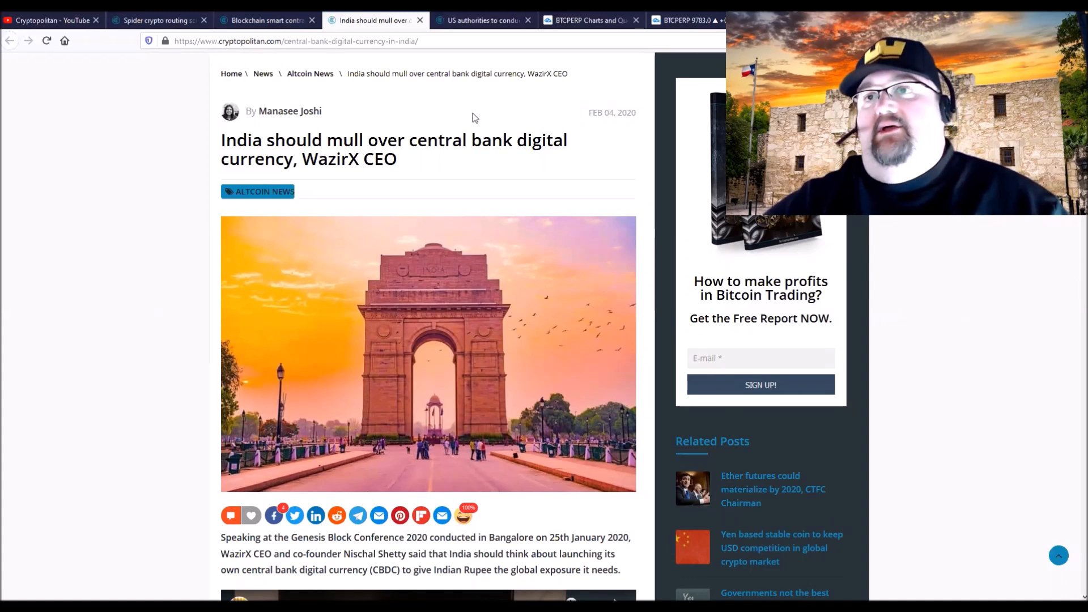
left_click(480, 19)
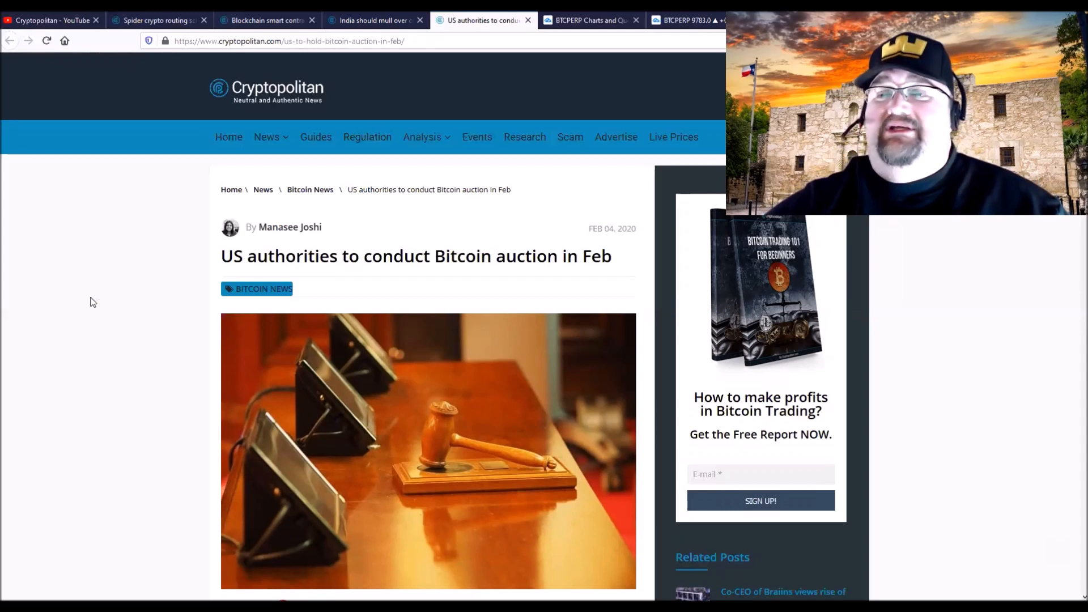
mouse_move(218, 260)
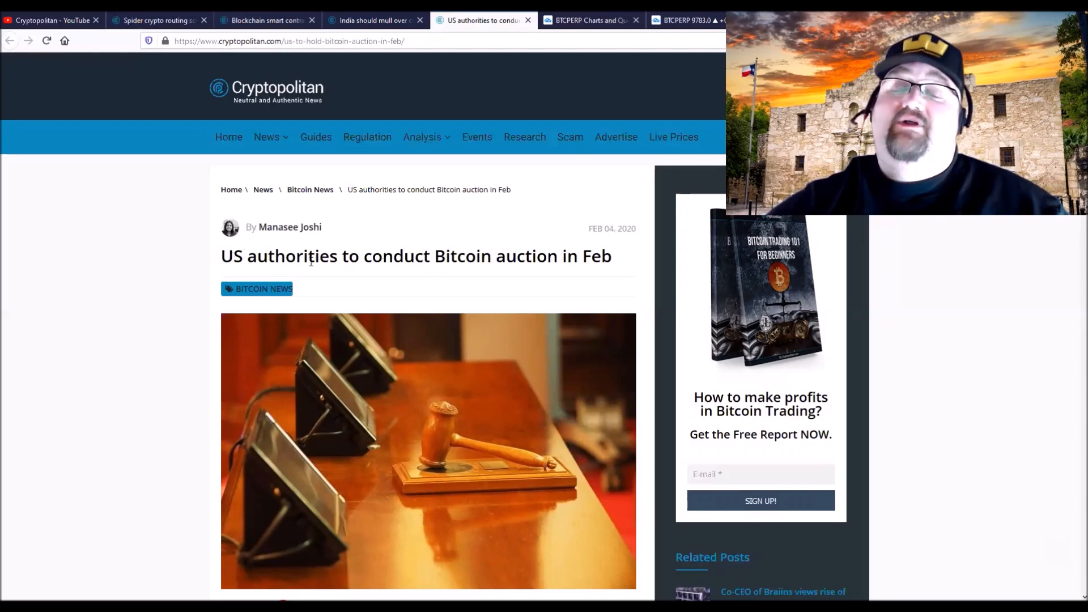
scroll("down", 3)
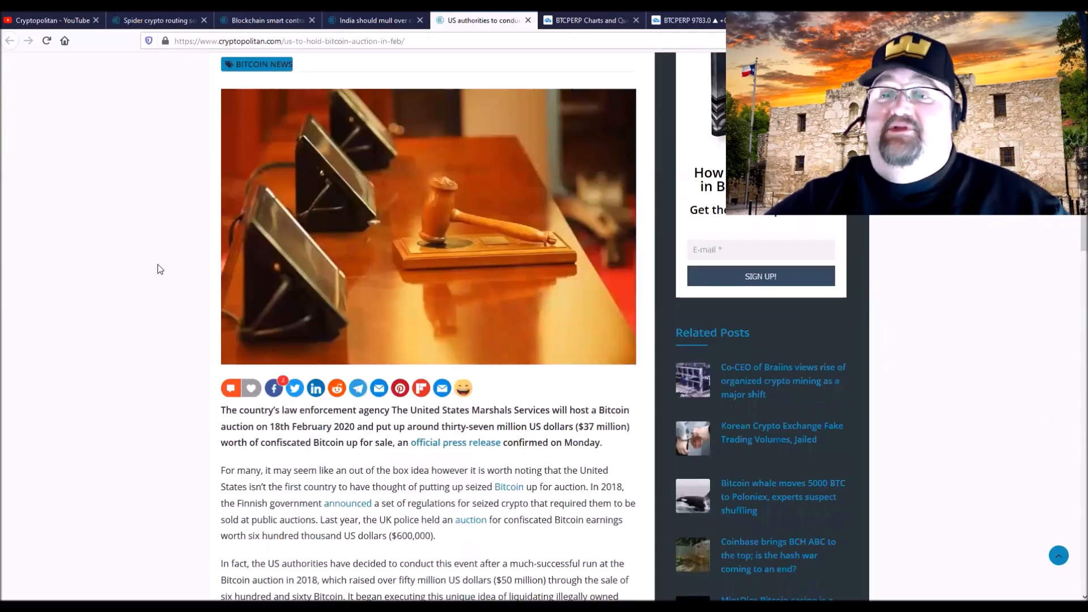
scroll("down", 3)
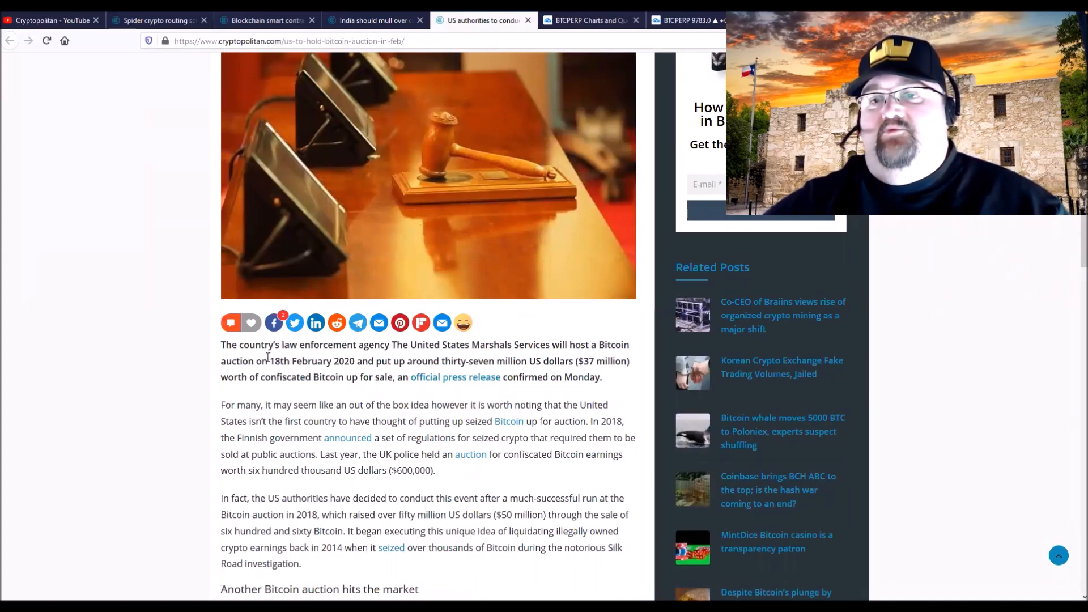
mouse_move(242, 356)
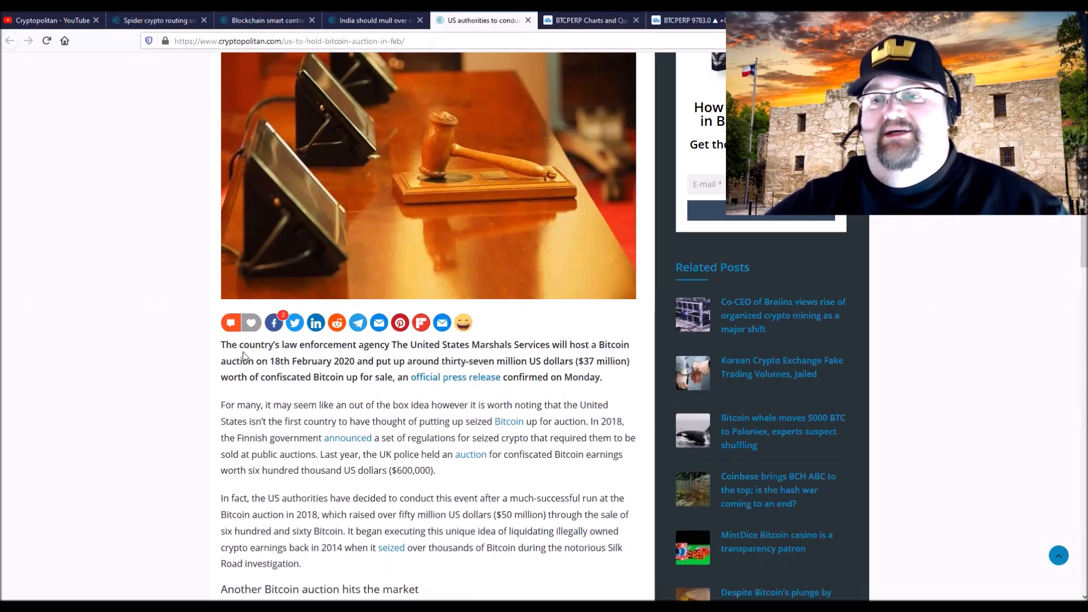
mouse_move(294, 377)
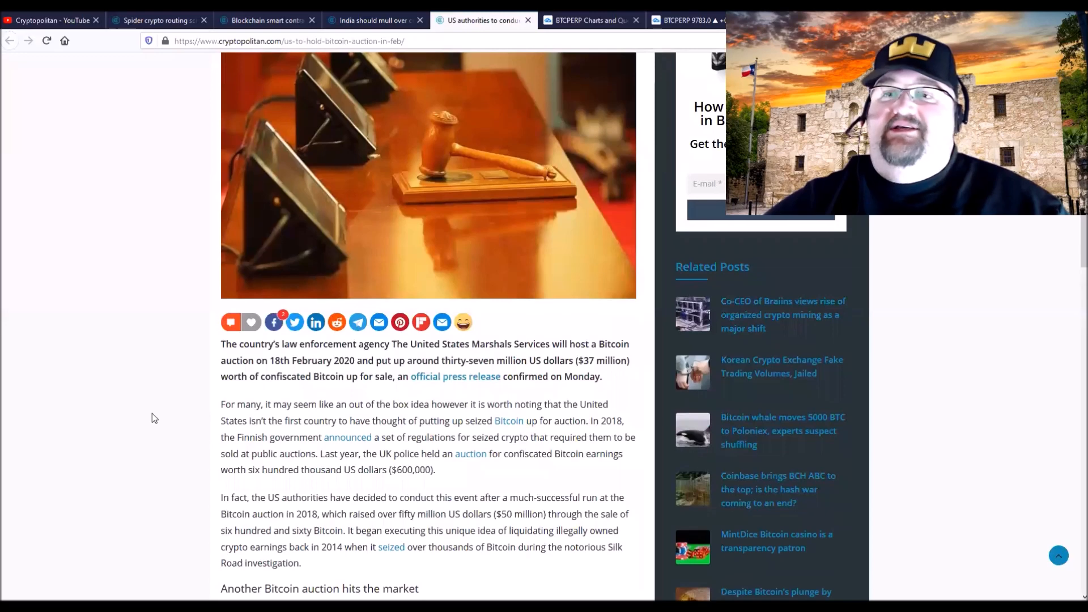
scroll("down", 3)
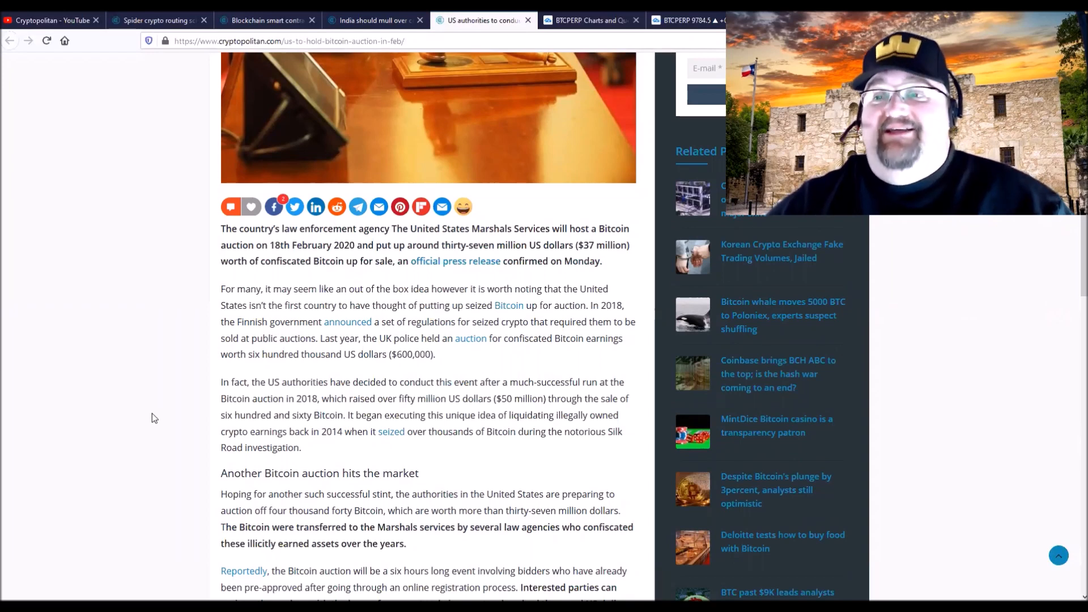
mouse_move(201, 395)
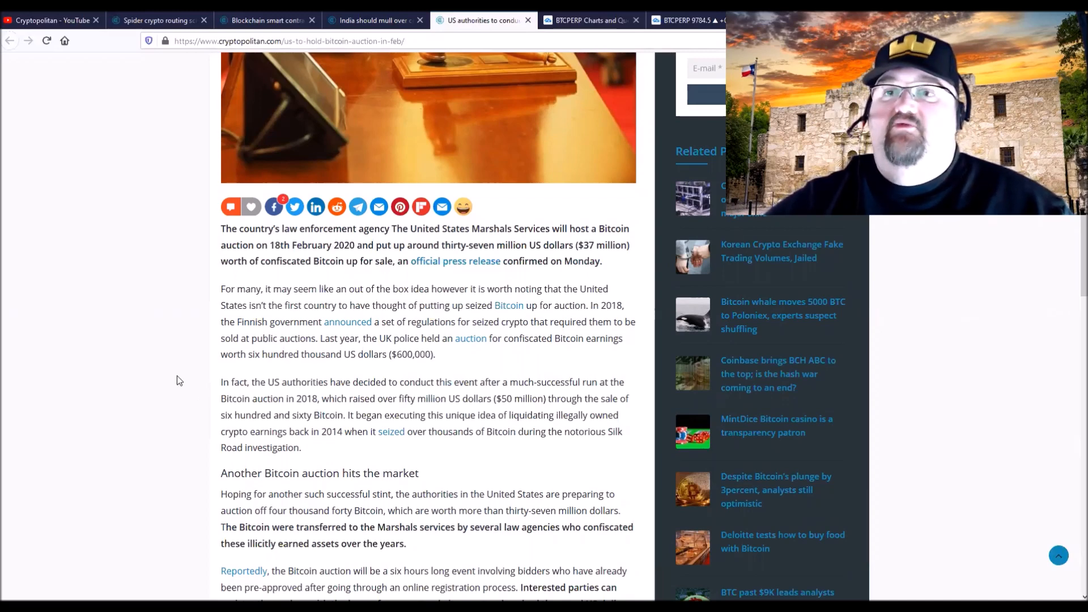
scroll("up", 3)
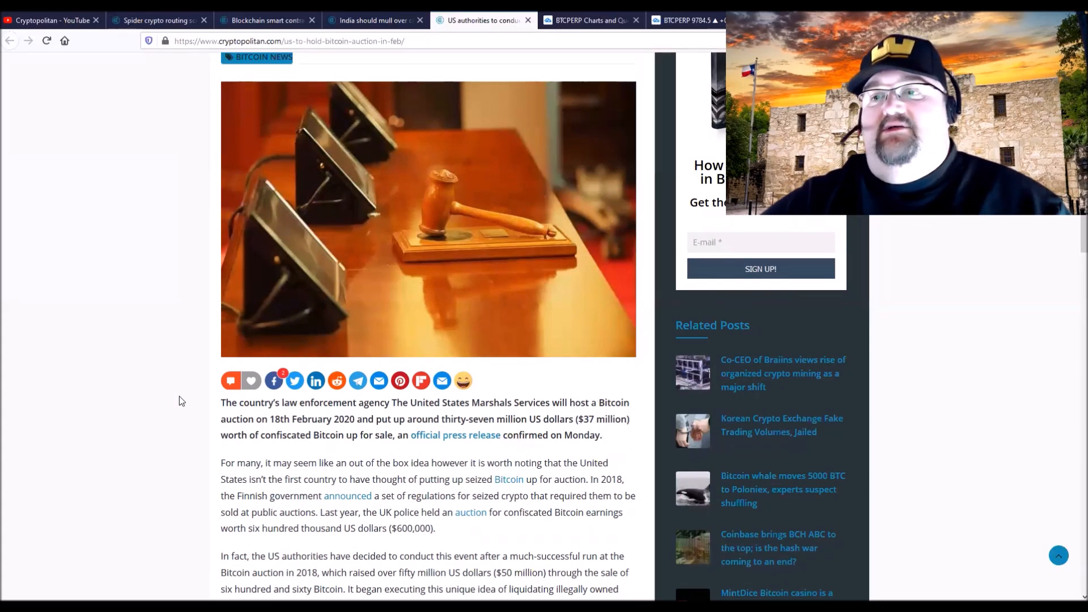
scroll("up", 3)
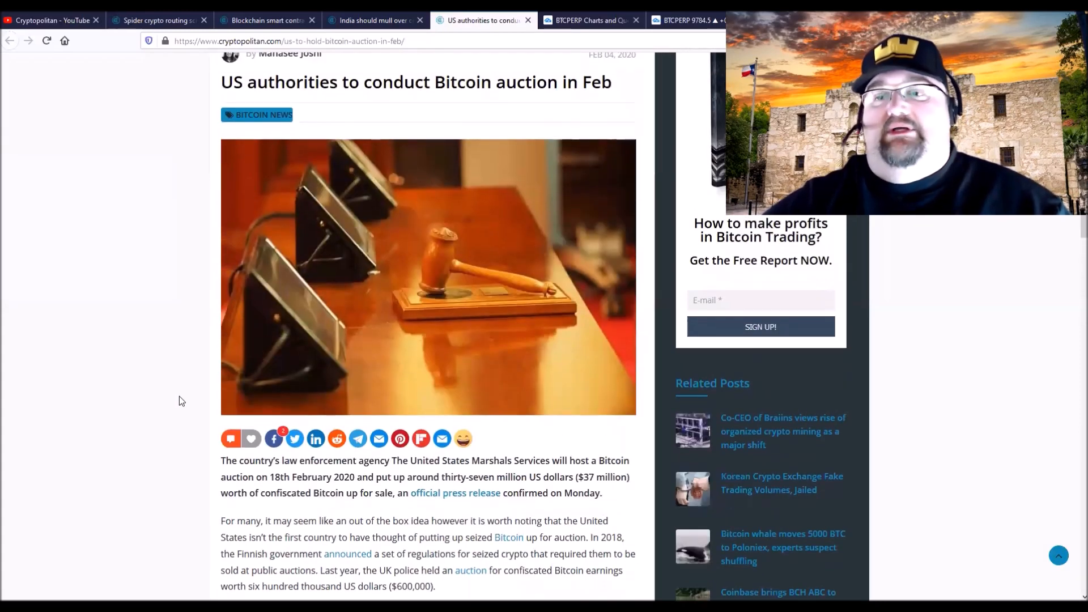
scroll("up", 3)
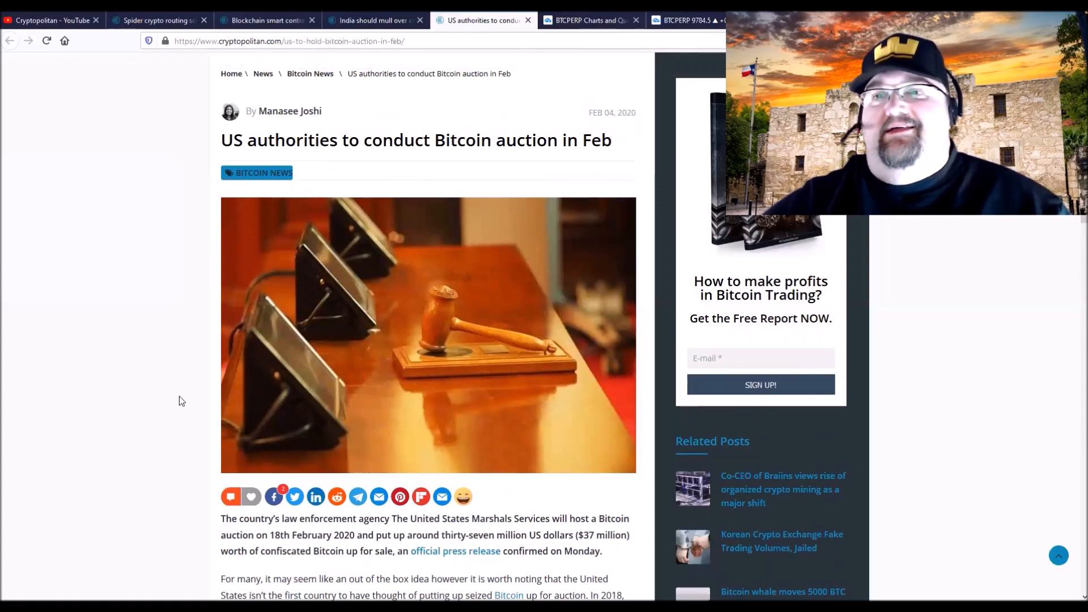
scroll("up", 3)
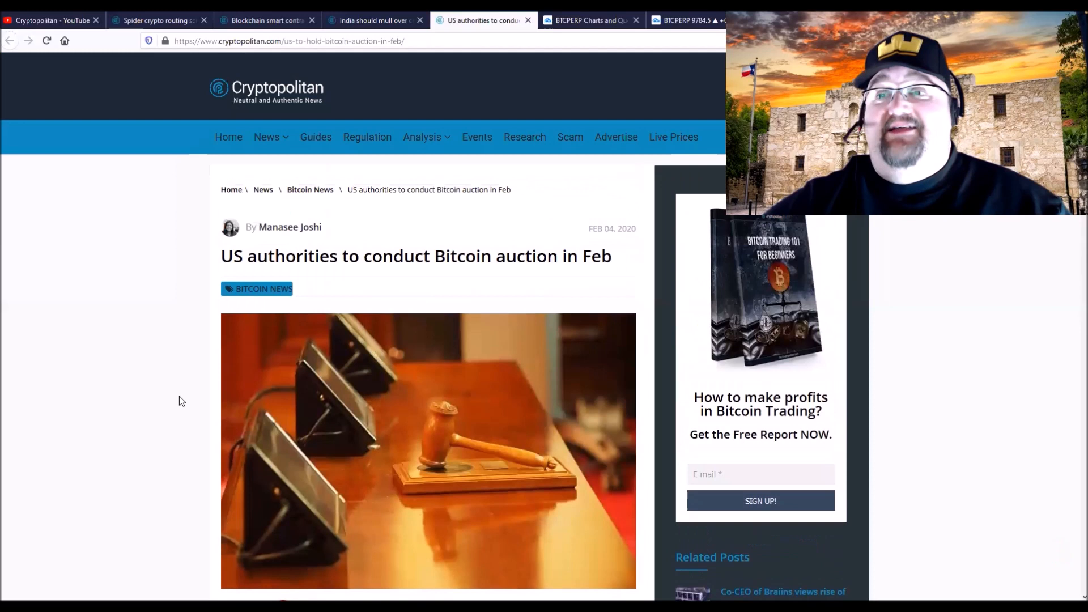